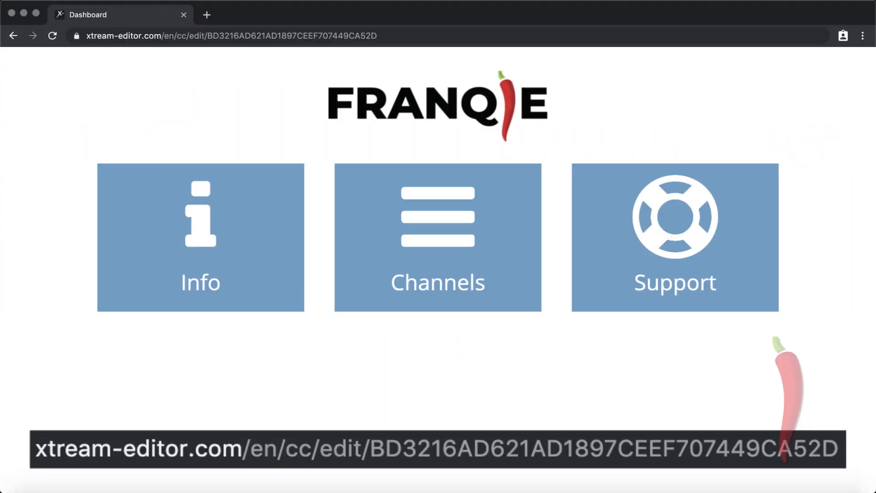
- Open the Channels editor showing 1025 enabled groups and 169 enabled channels, starting with Germany
click(438, 237)
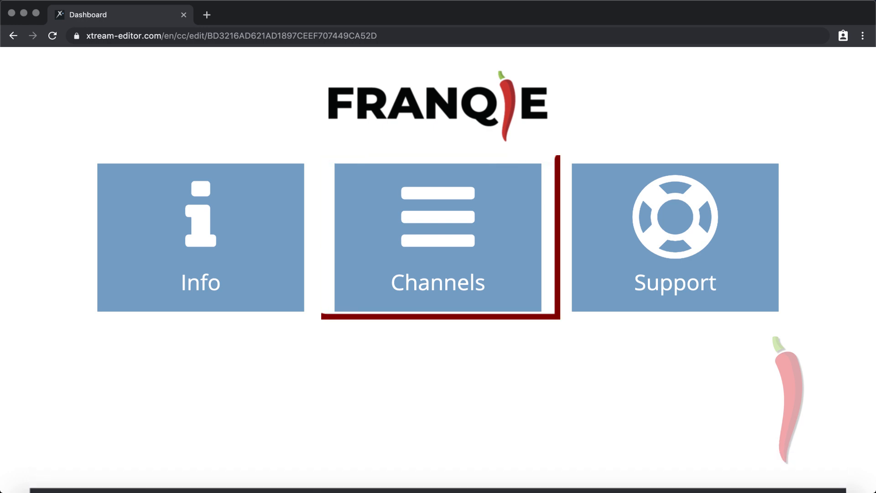
click(438, 237)
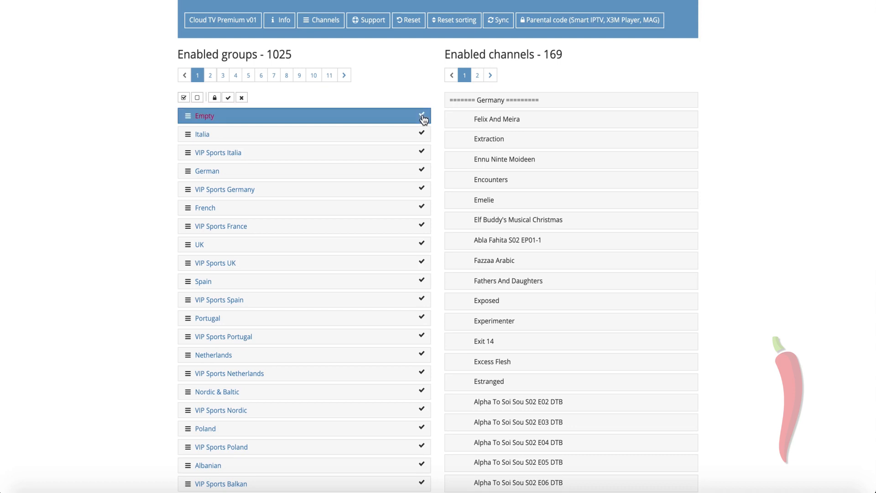
click(422, 115)
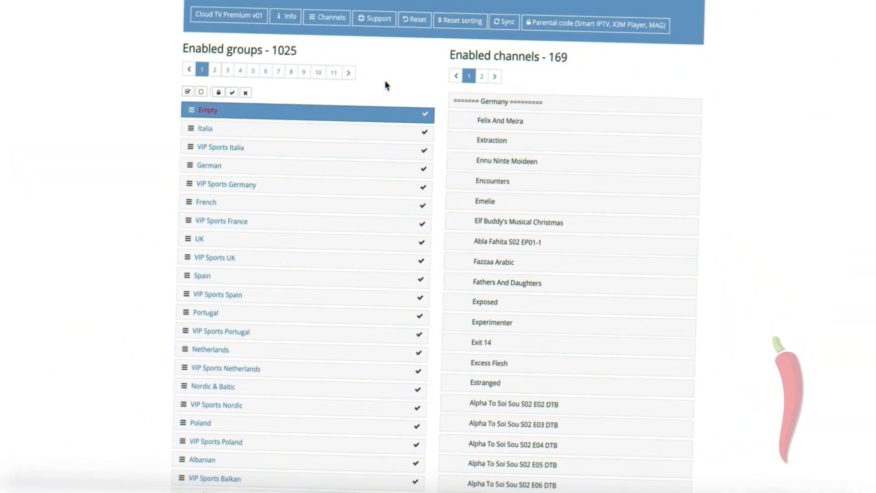
- Browse group pages 3, 4 and 5 of the playlist
click(222, 75)
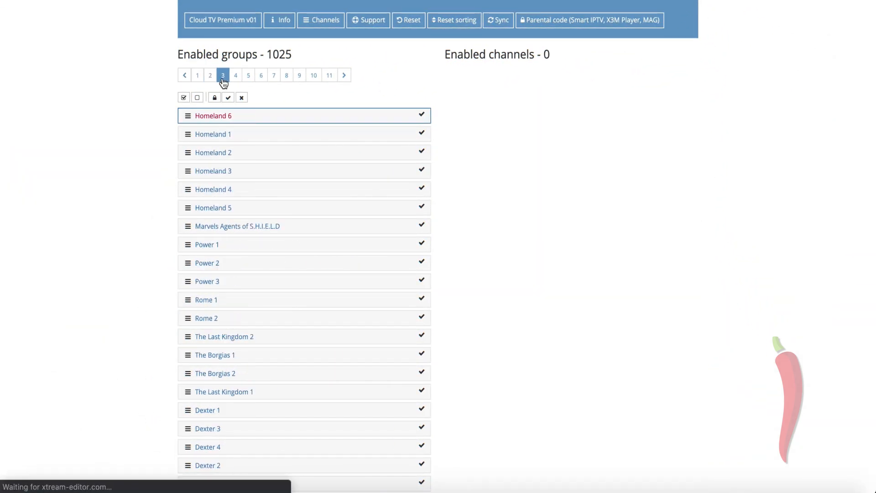
click(235, 75)
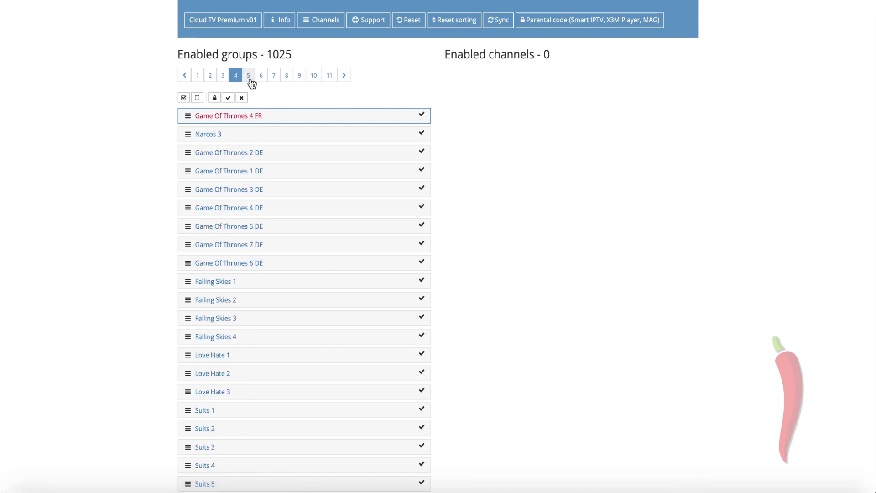
click(261, 75)
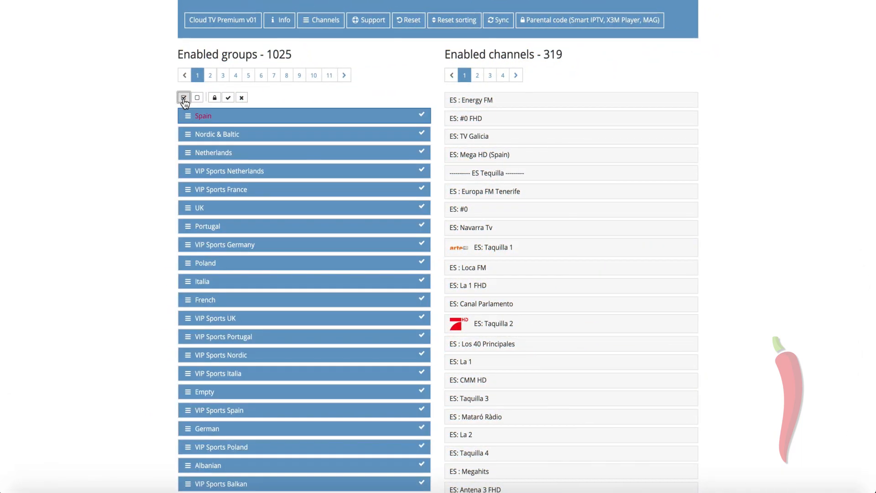
- Enable all groups on the first page, clear the selection, and view page 4
click(197, 97)
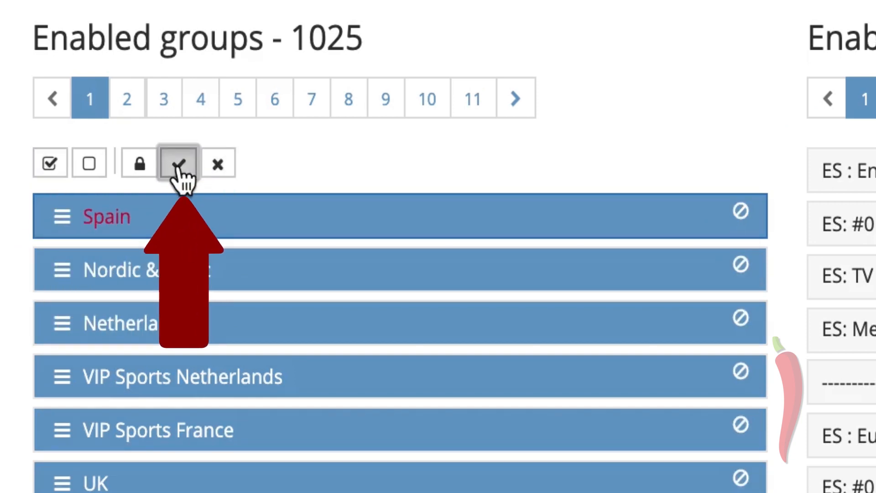
click(178, 164)
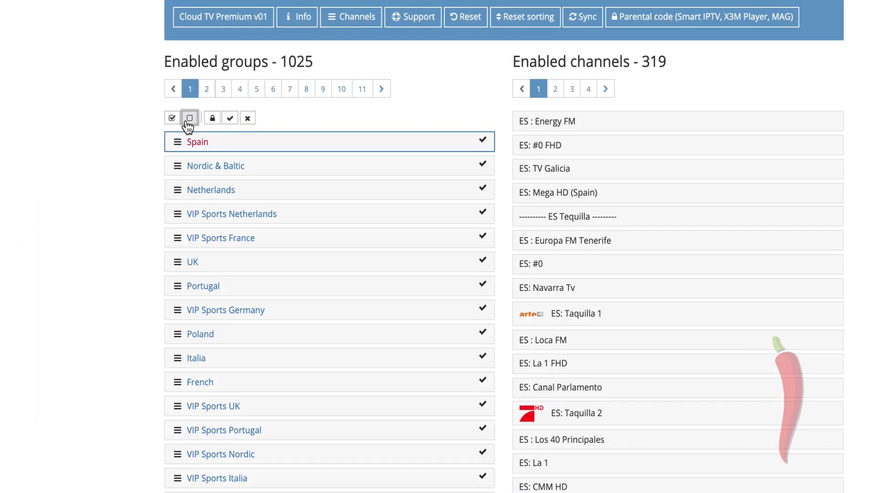
click(239, 89)
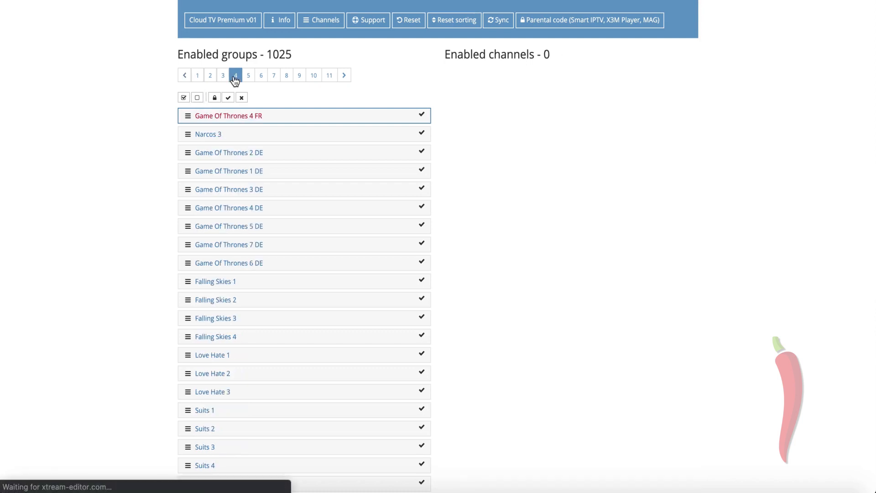
click(197, 75)
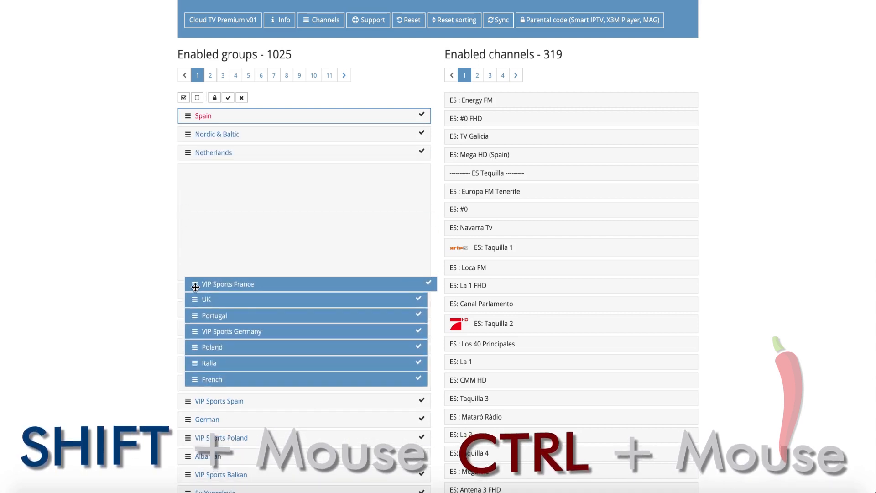
- Drop the VIP Sports France–French block below VIP Sports Netherlands and disable it
click(241, 97)
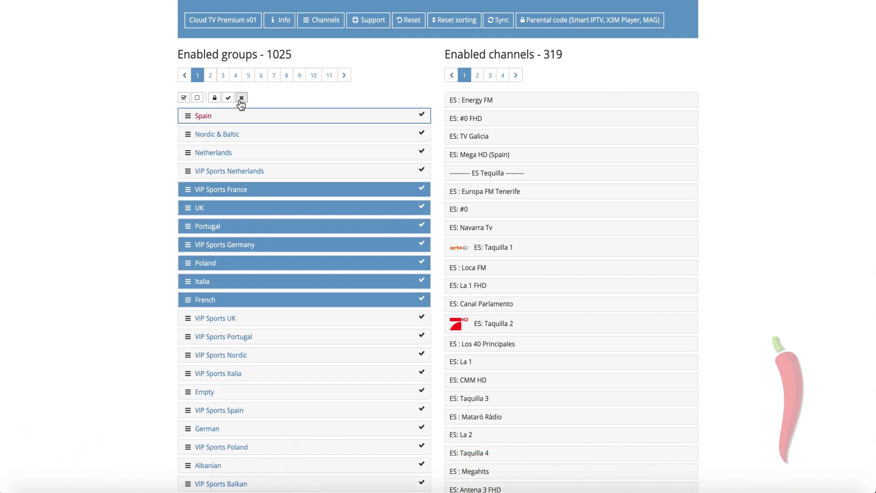
click(227, 97)
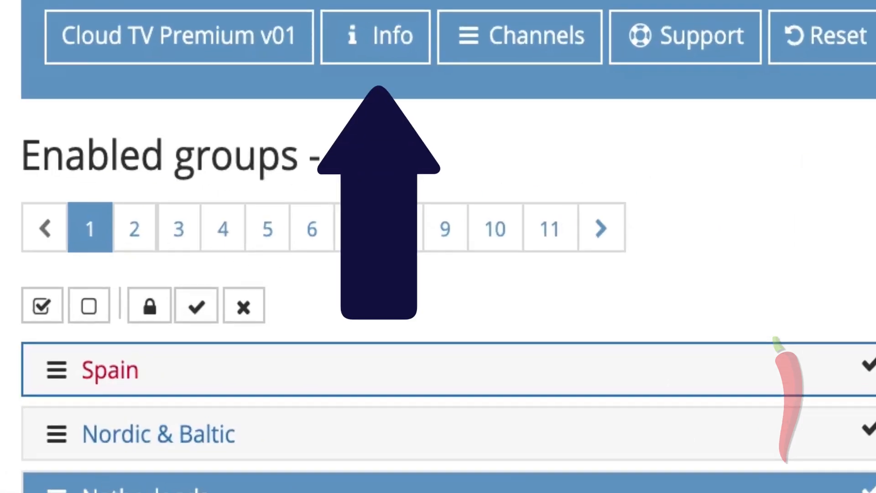
- Show the Info page and scroll to the EPG, M3U, Perfect Player and Smart-IPTV links
click(375, 35)
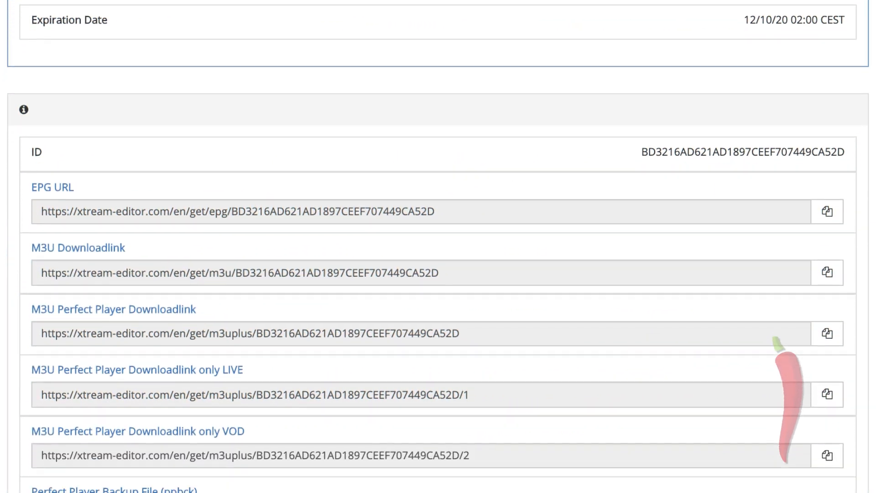
scroll(down, 3)
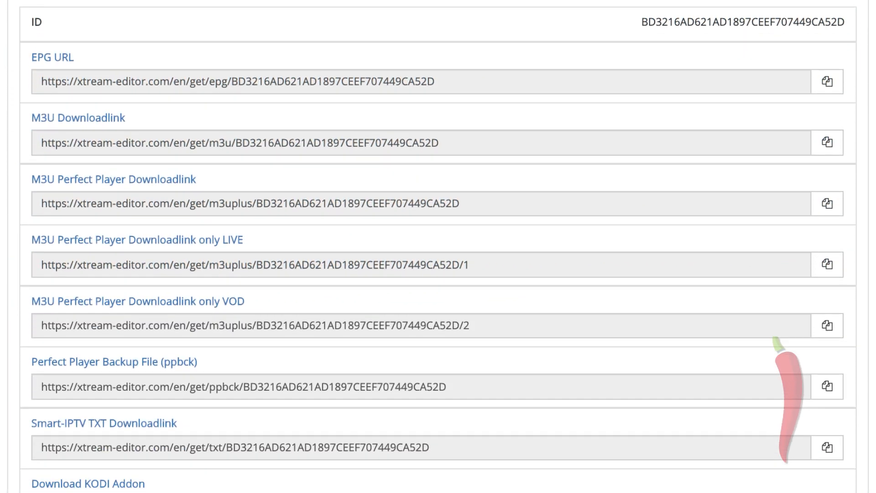
scroll(down, 3)
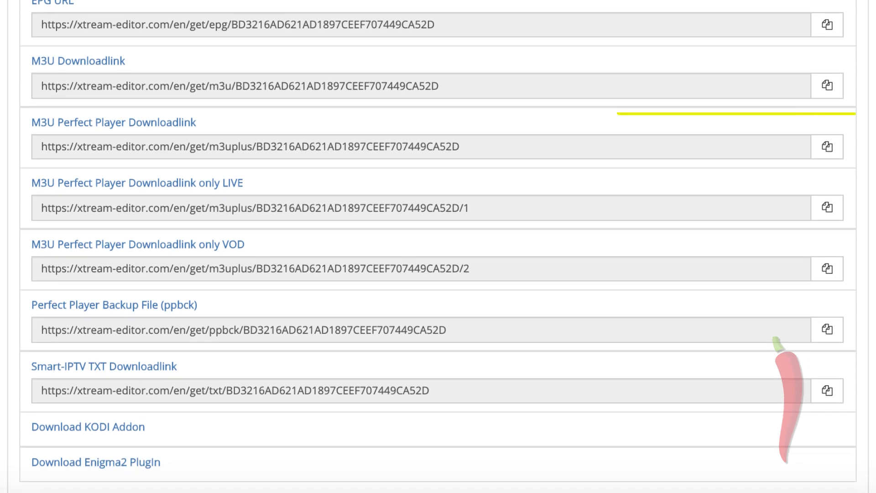